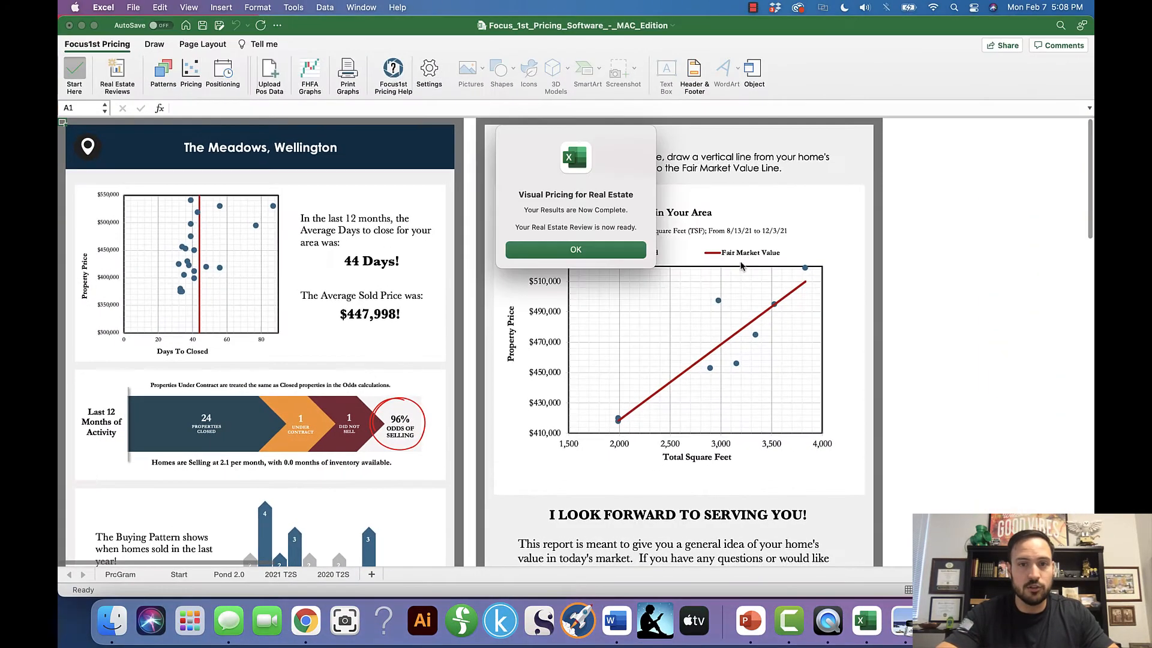
pyautogui.moveTo(666, 306)
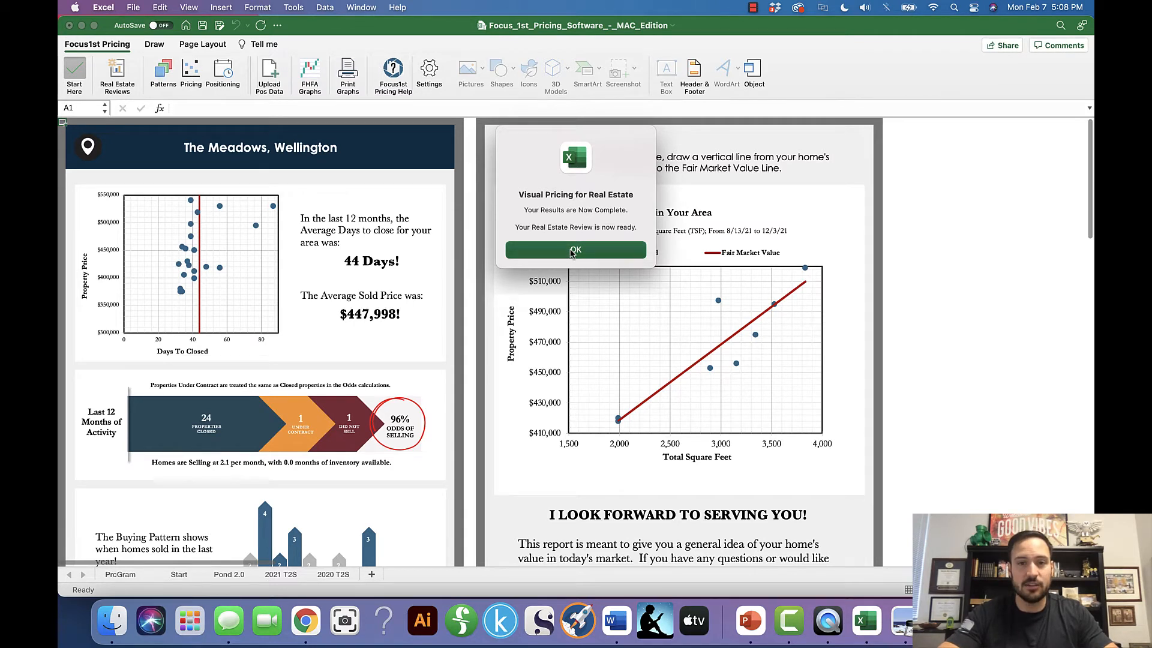
# - Dismiss the 'Visual Pricing for Real Estate' review-complete notice
pyautogui.click(574, 250)
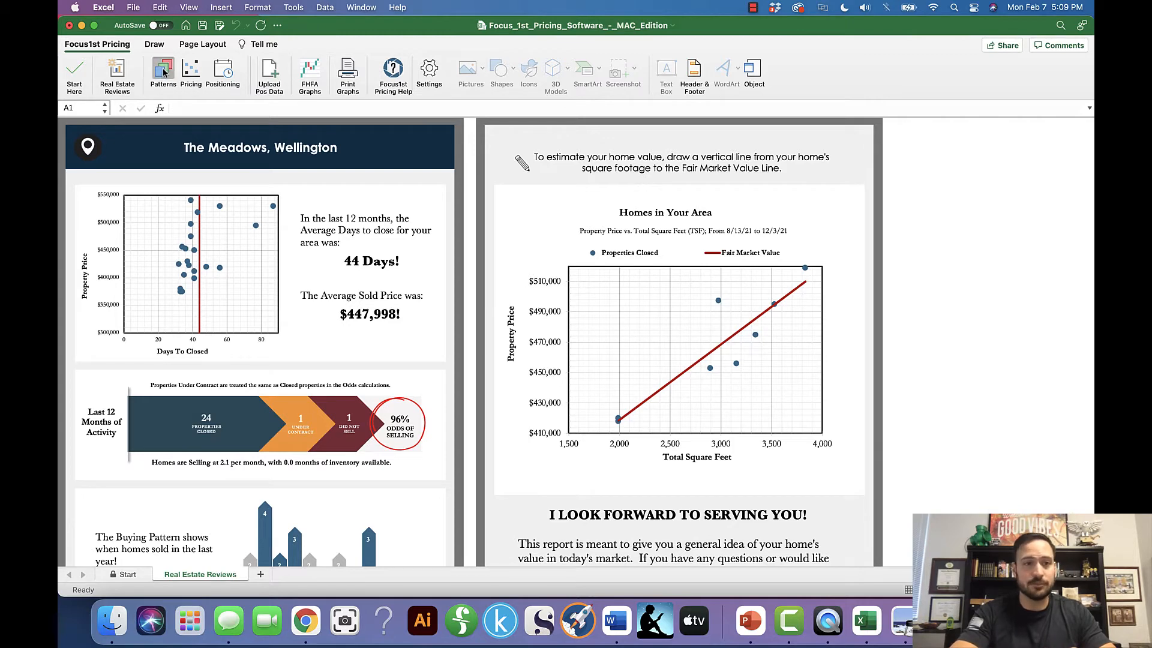
# - Open the Odds of Selling sheet via Patterns, deselect the source note, then view 2021 T2S
pyautogui.click(200, 574)
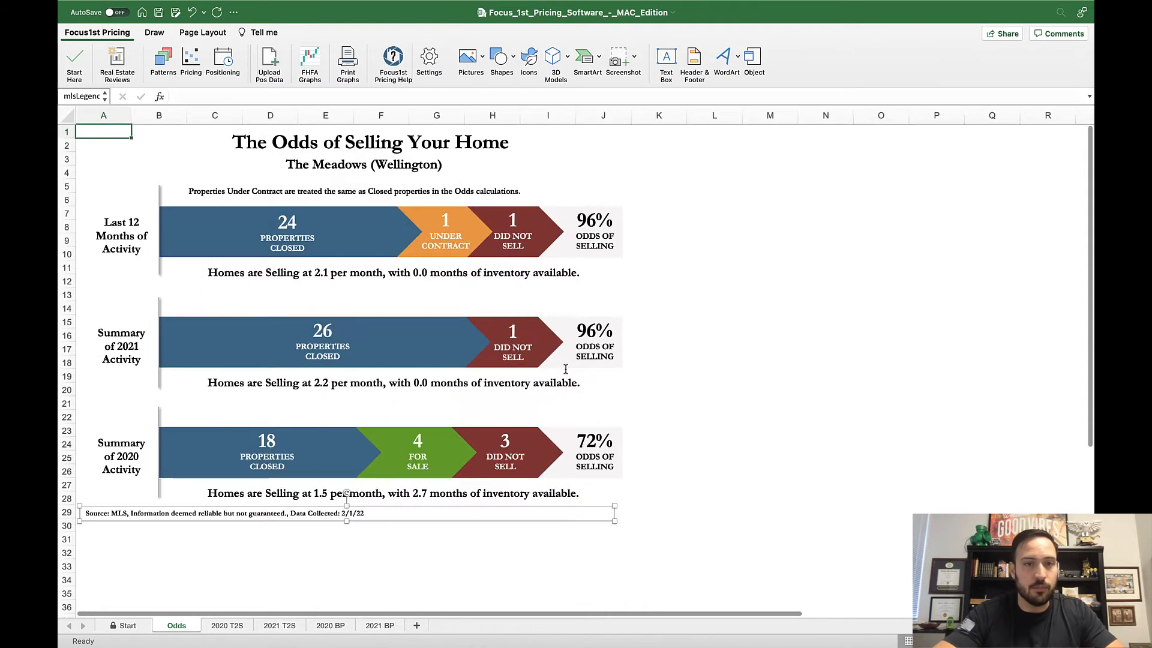
pyautogui.moveTo(396, 222)
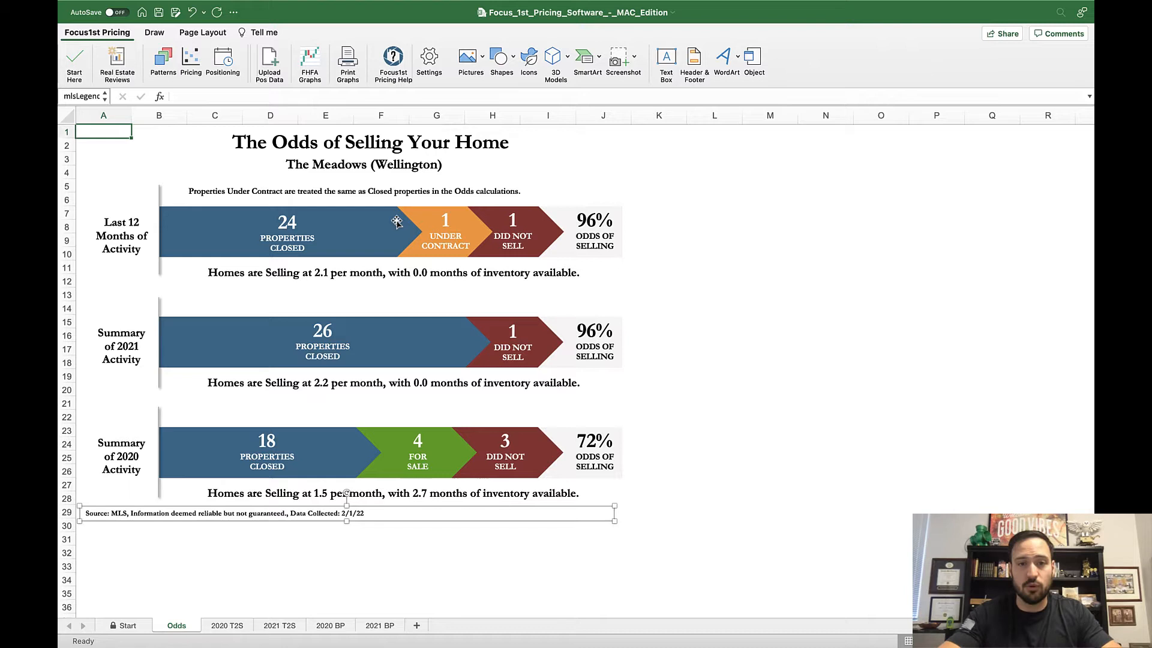
pyautogui.moveTo(454, 274)
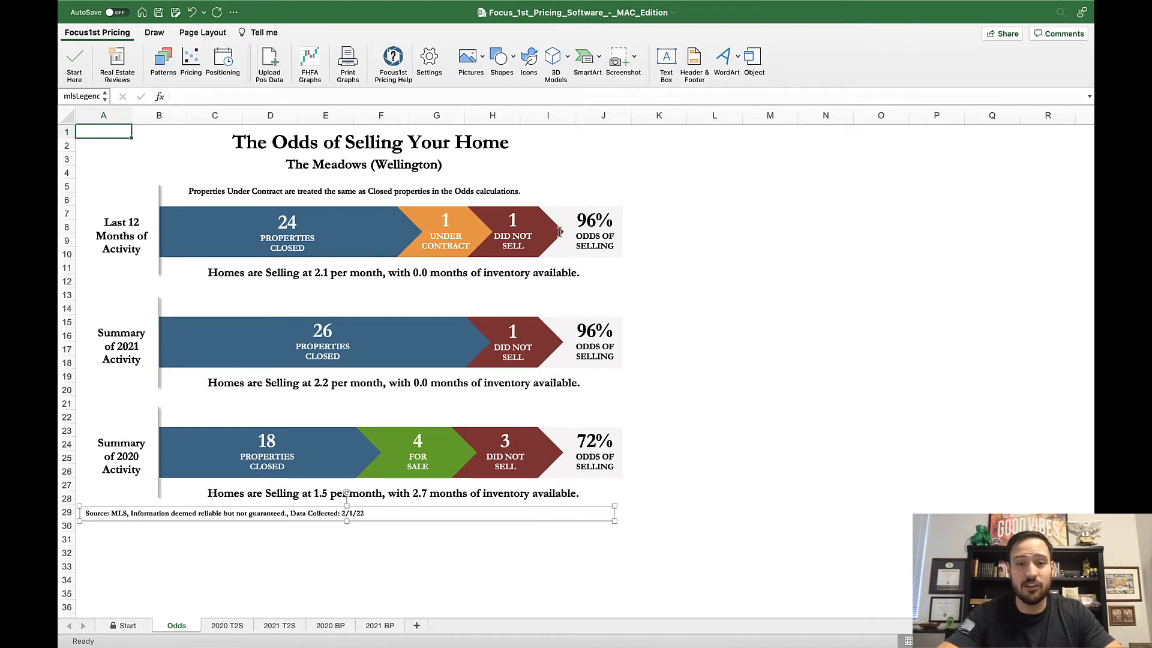
pyautogui.moveTo(562, 272)
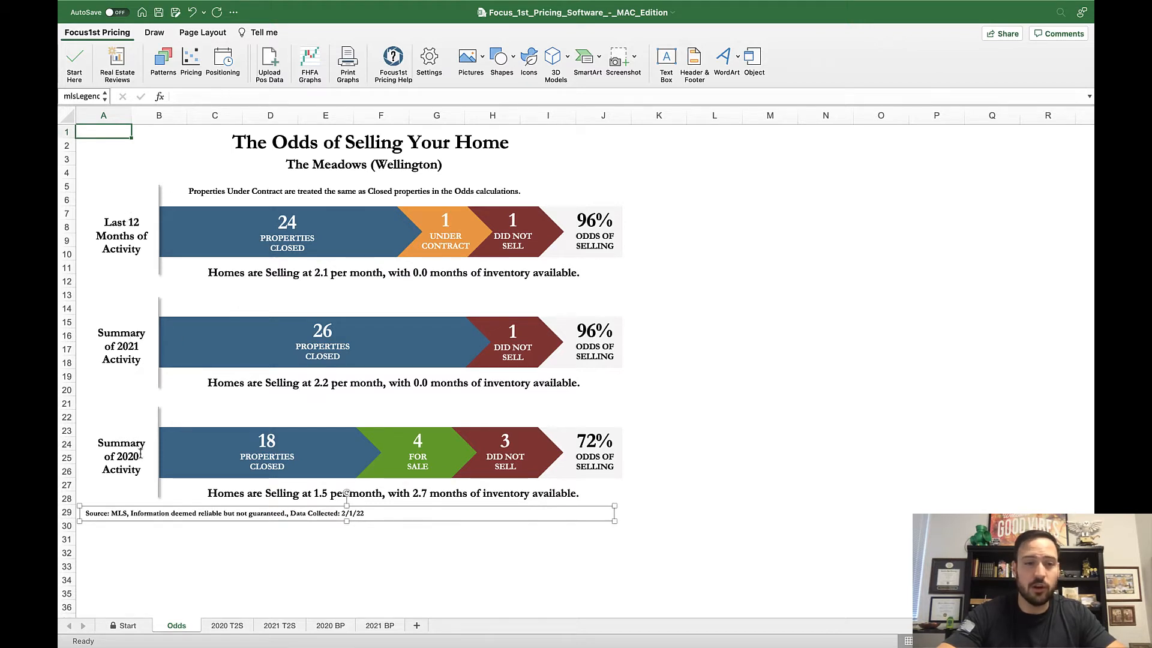
pyautogui.moveTo(279, 319)
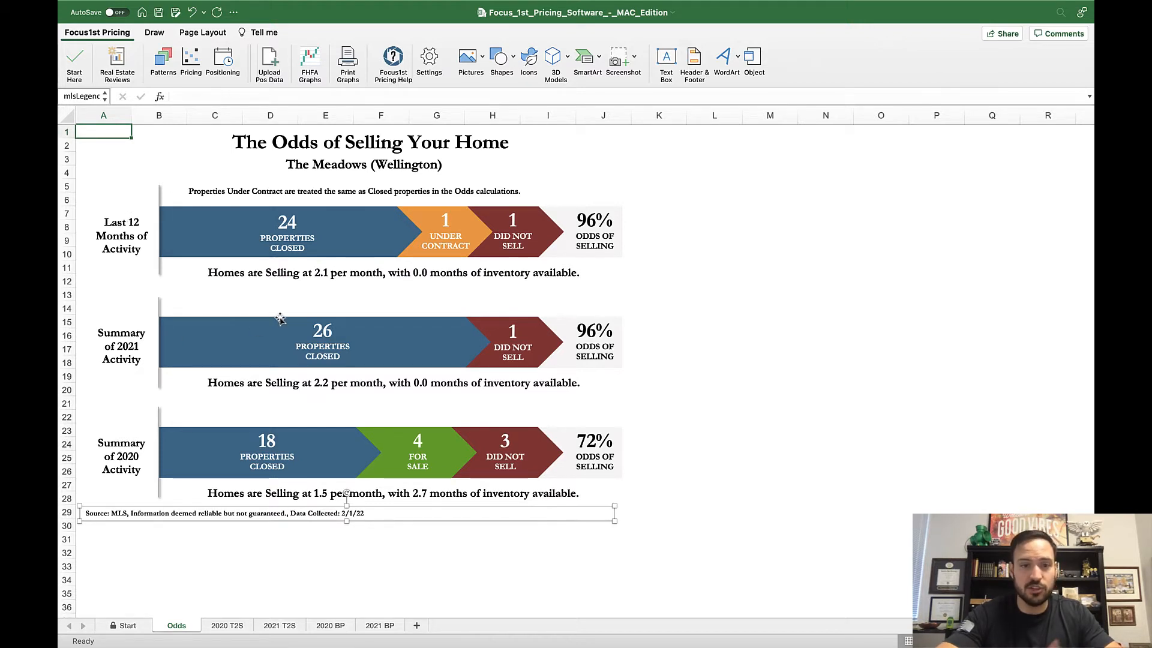
pyautogui.moveTo(245, 296)
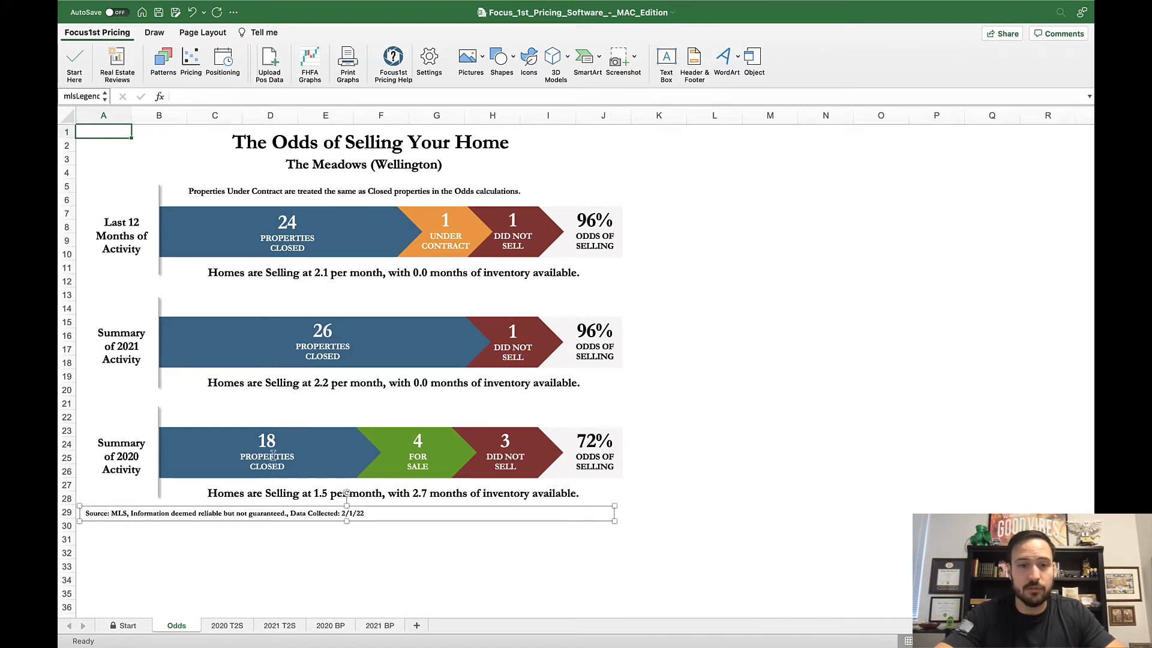
pyautogui.moveTo(760, 398)
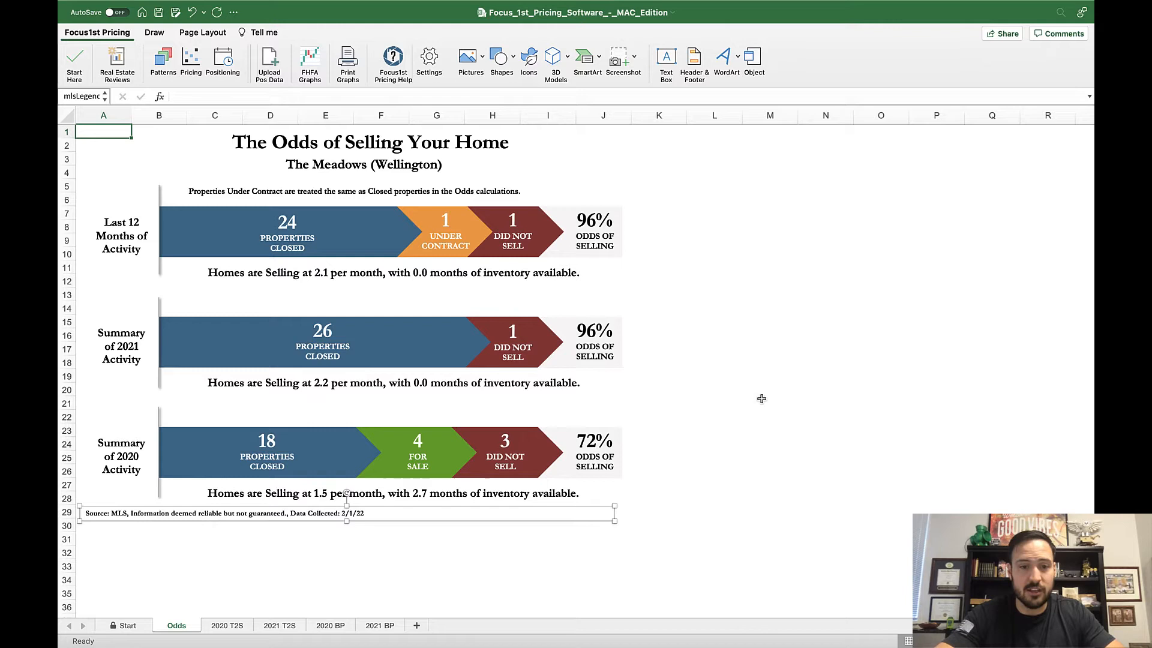
pyautogui.click(769, 401)
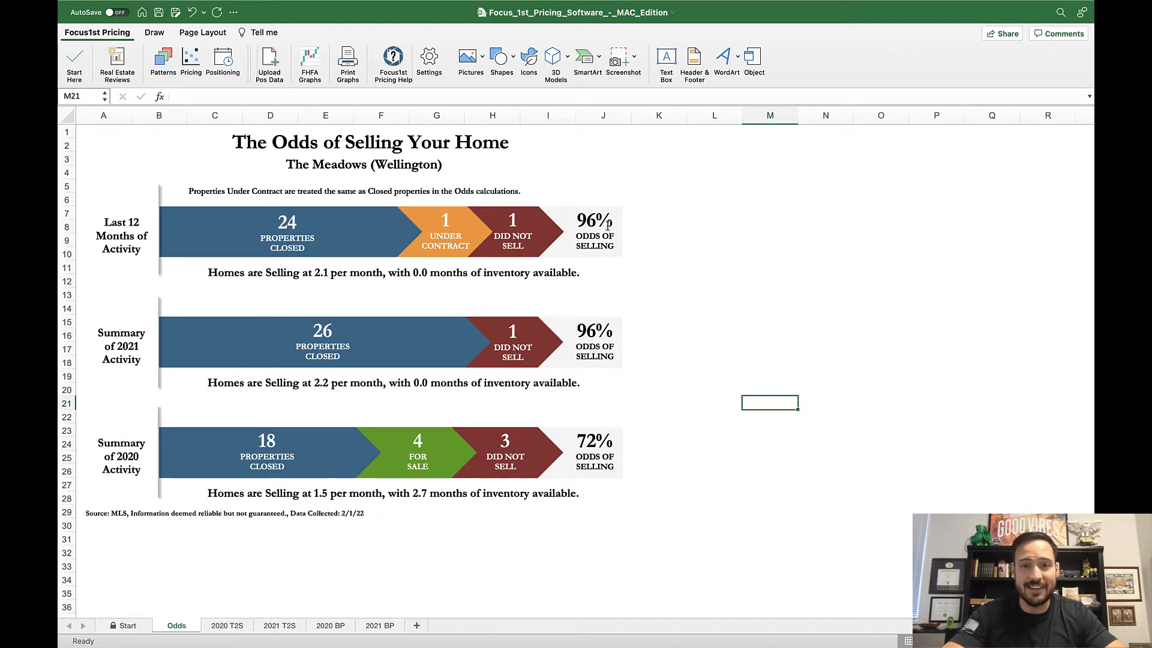
pyautogui.moveTo(647, 264)
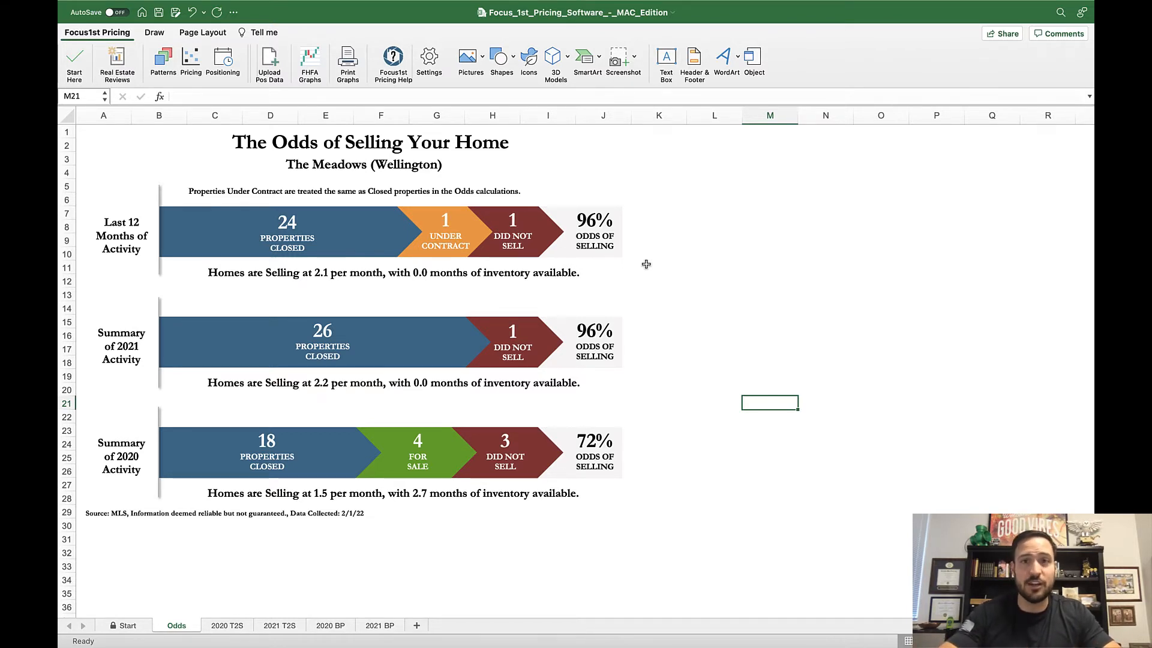
pyautogui.moveTo(676, 370)
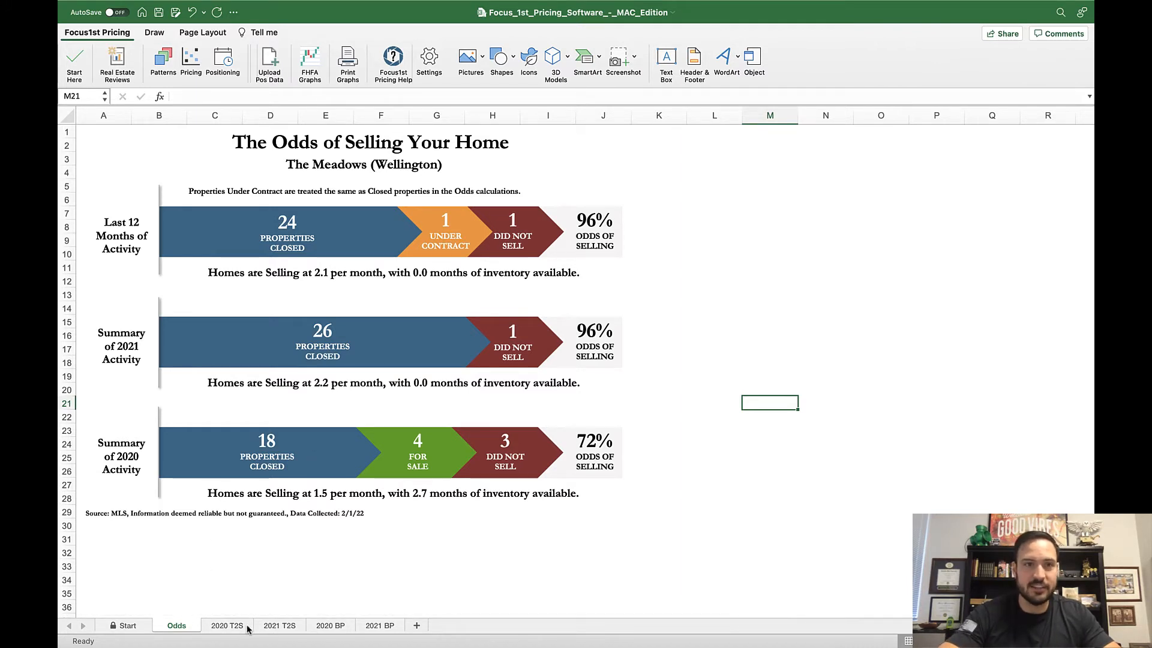
pyautogui.moveTo(230, 633)
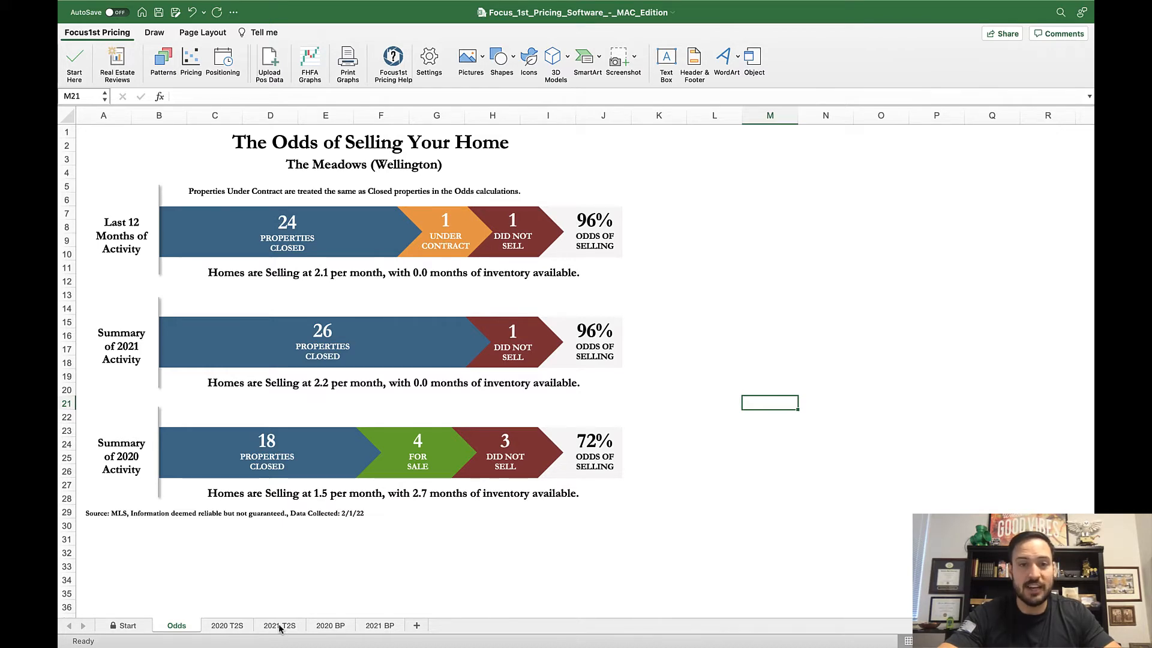
pyautogui.click(279, 625)
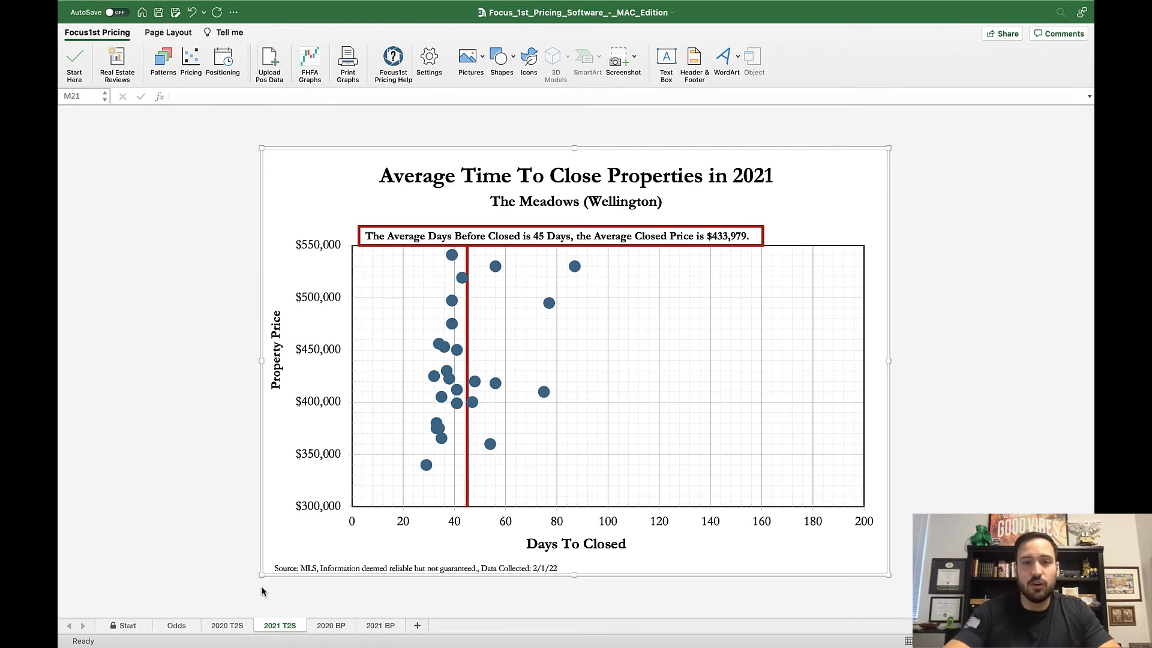
pyautogui.moveTo(585, 228)
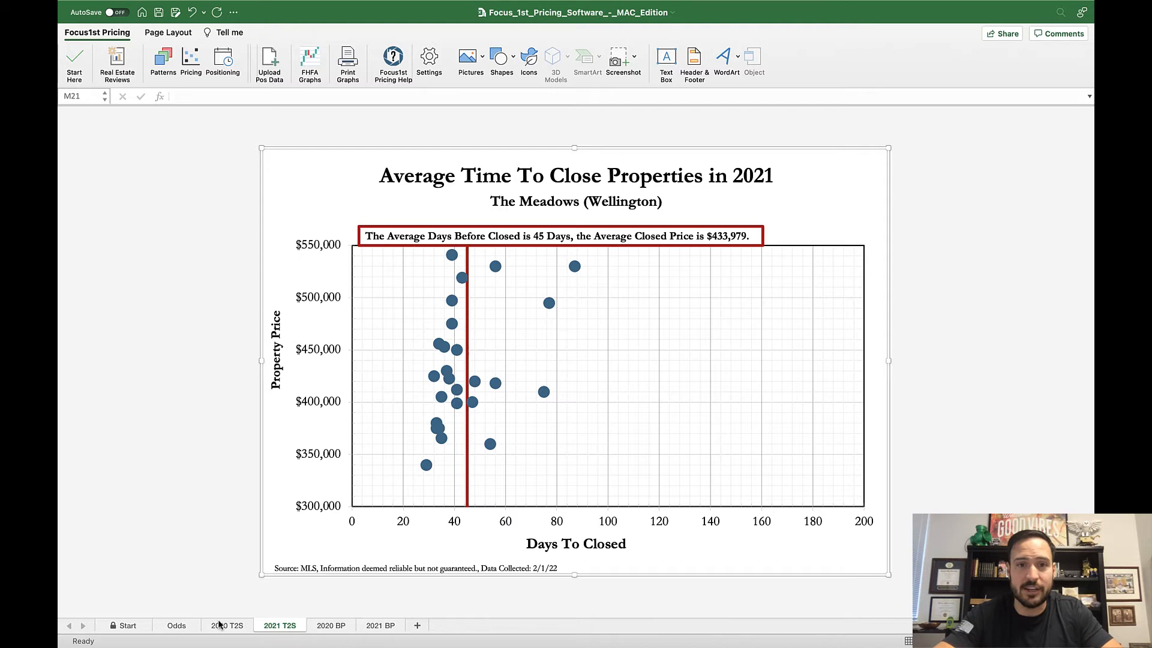
pyautogui.moveTo(231, 615)
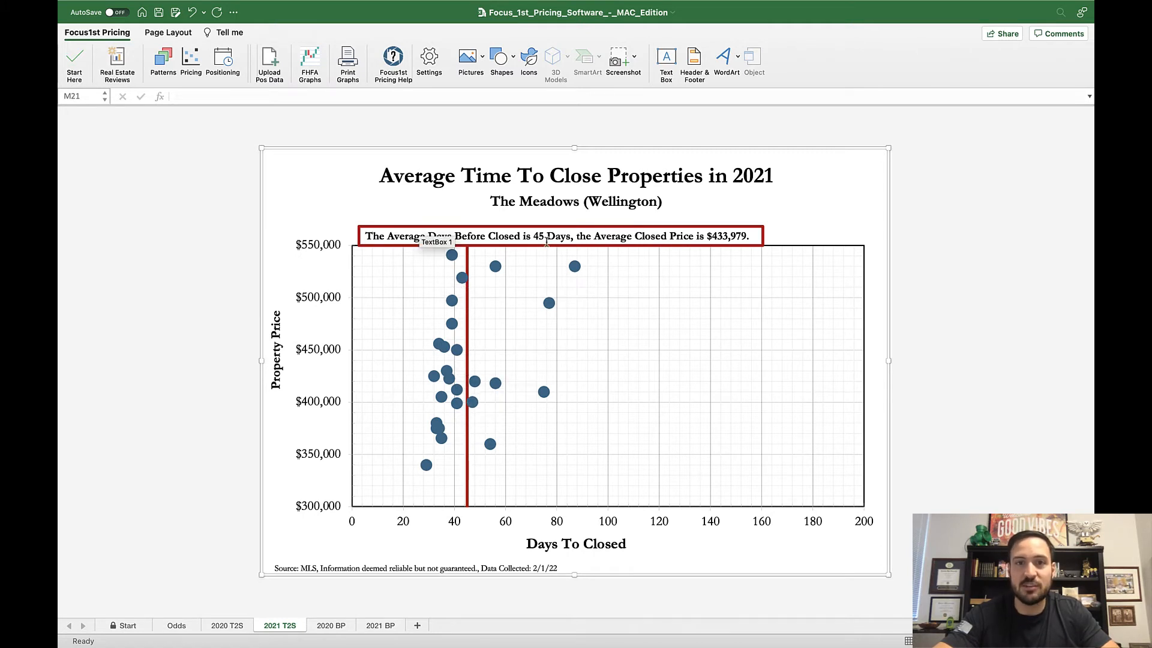
# - Compare the 2020 T2S (61 days, $369,389) and 2021 T2S time-to-close charts
pyautogui.click(227, 625)
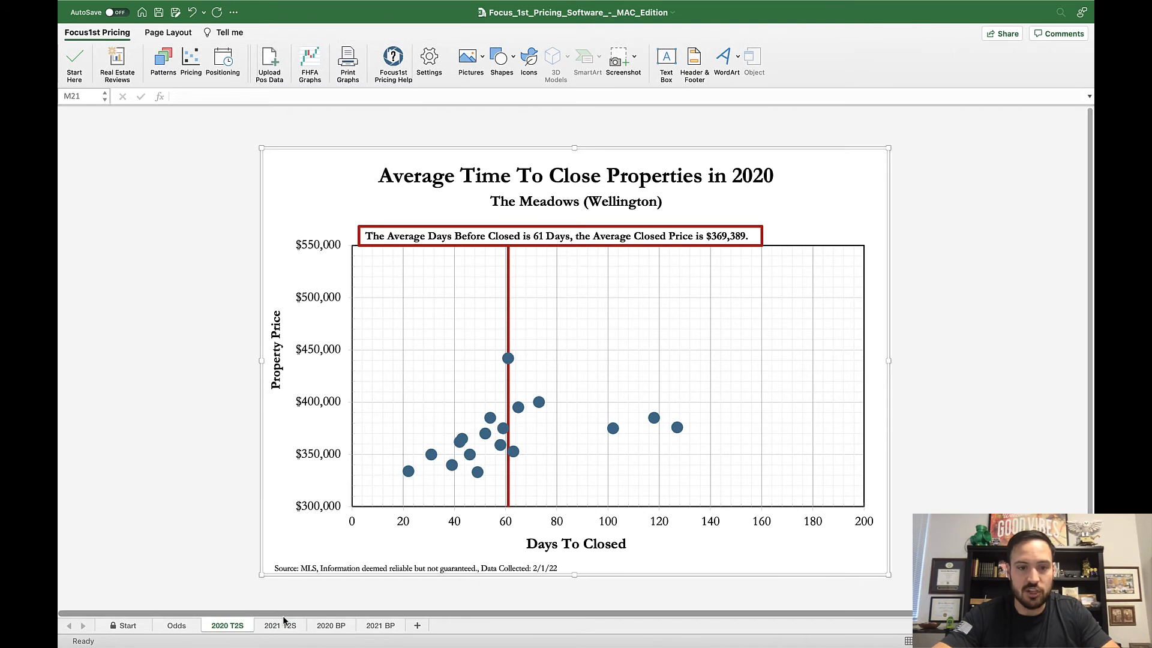
pyautogui.click(281, 624)
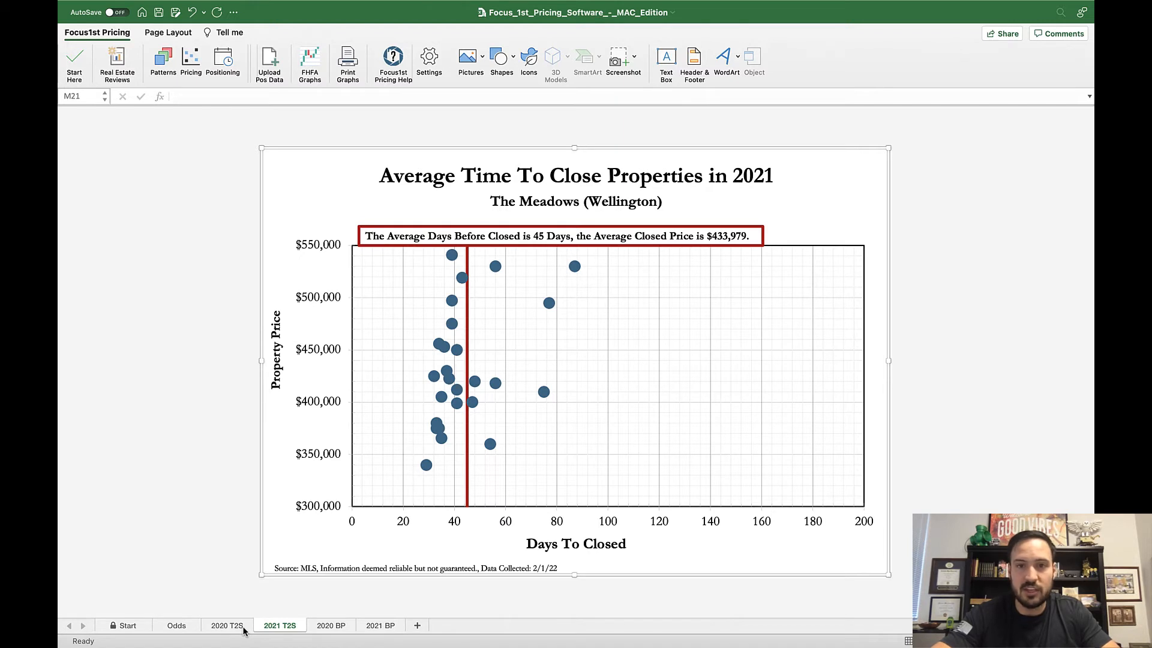
pyautogui.click(226, 625)
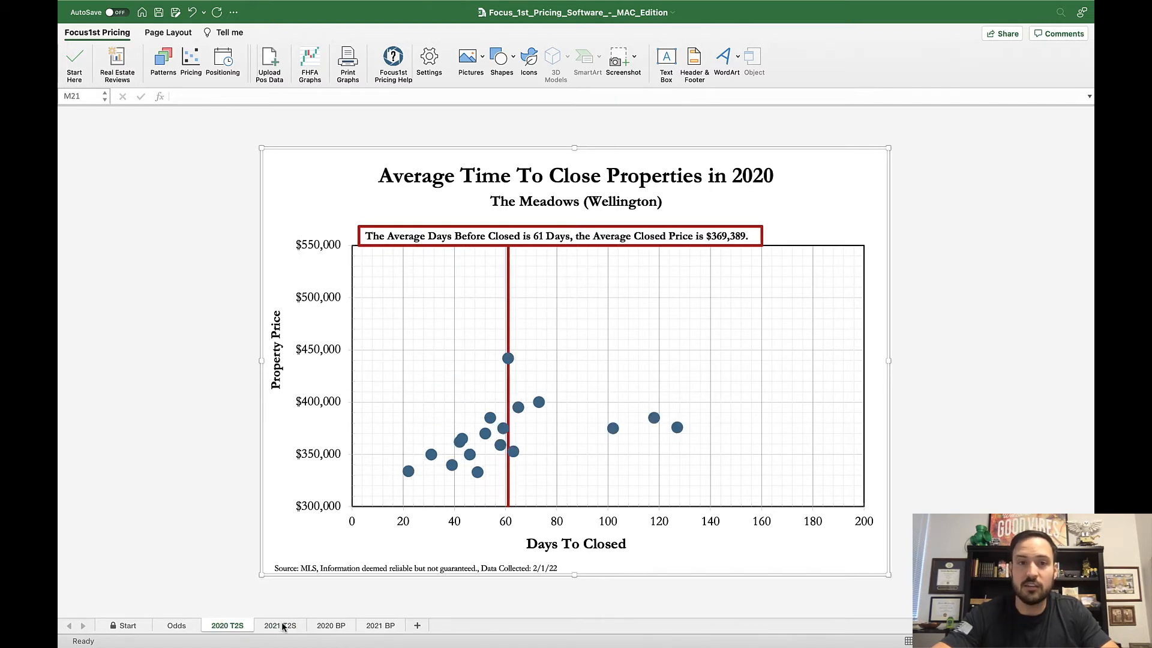
pyautogui.click(281, 625)
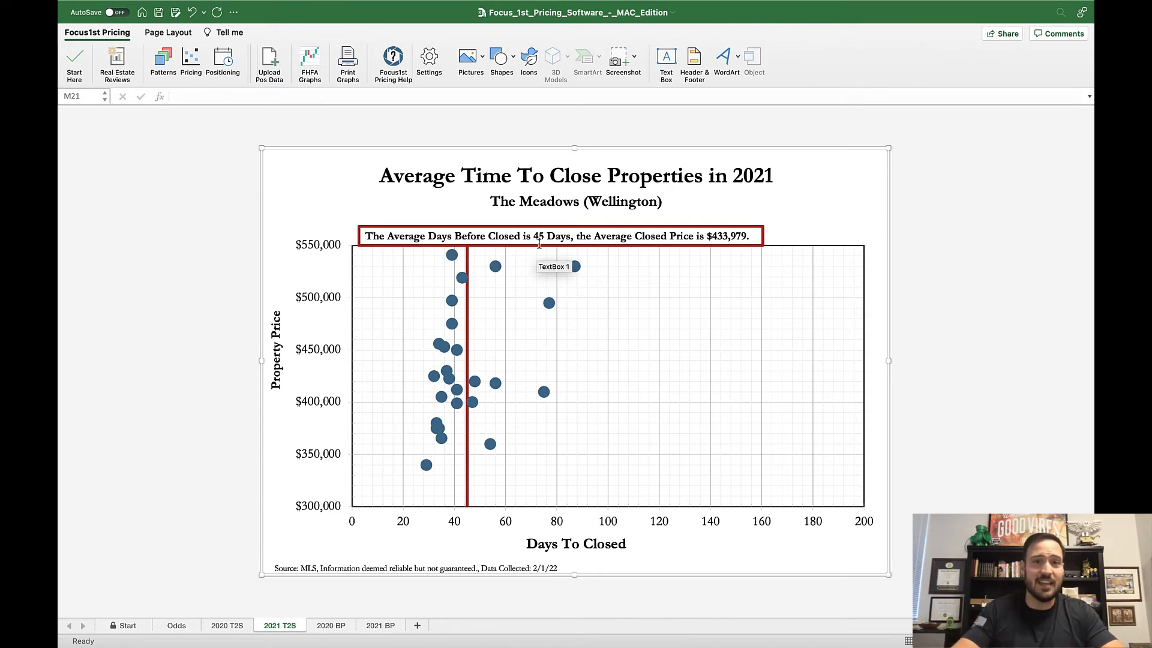
pyautogui.moveTo(565, 357)
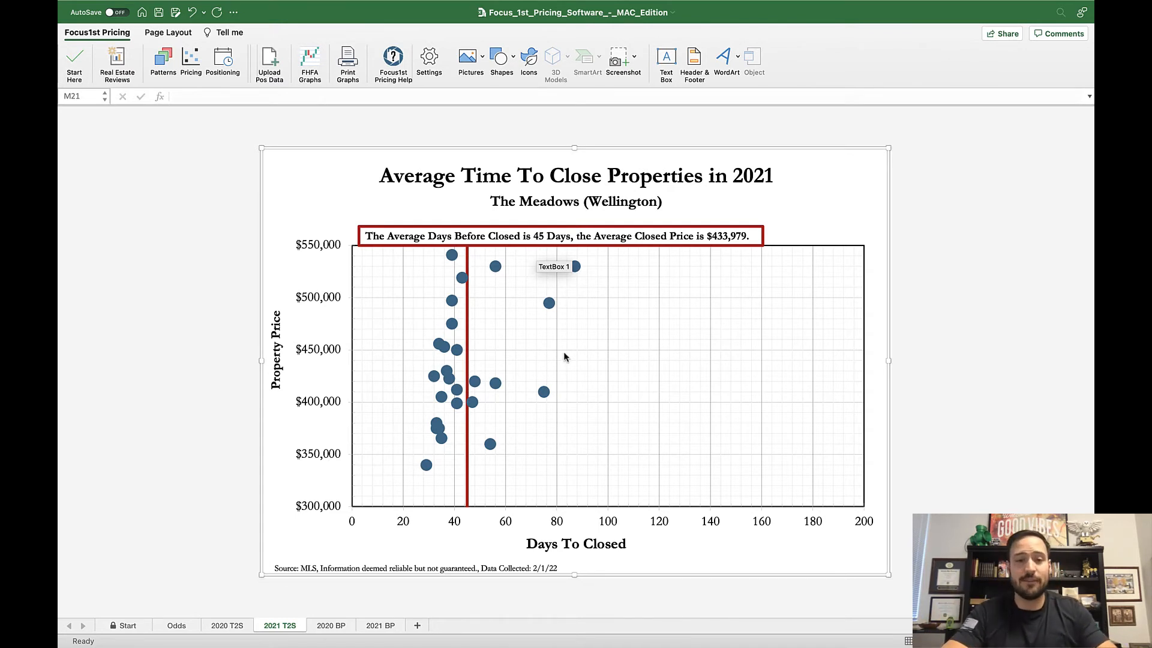
# - View the 2021 BP chart with April's four closings, checking 2021 T2S in between
pyautogui.click(379, 624)
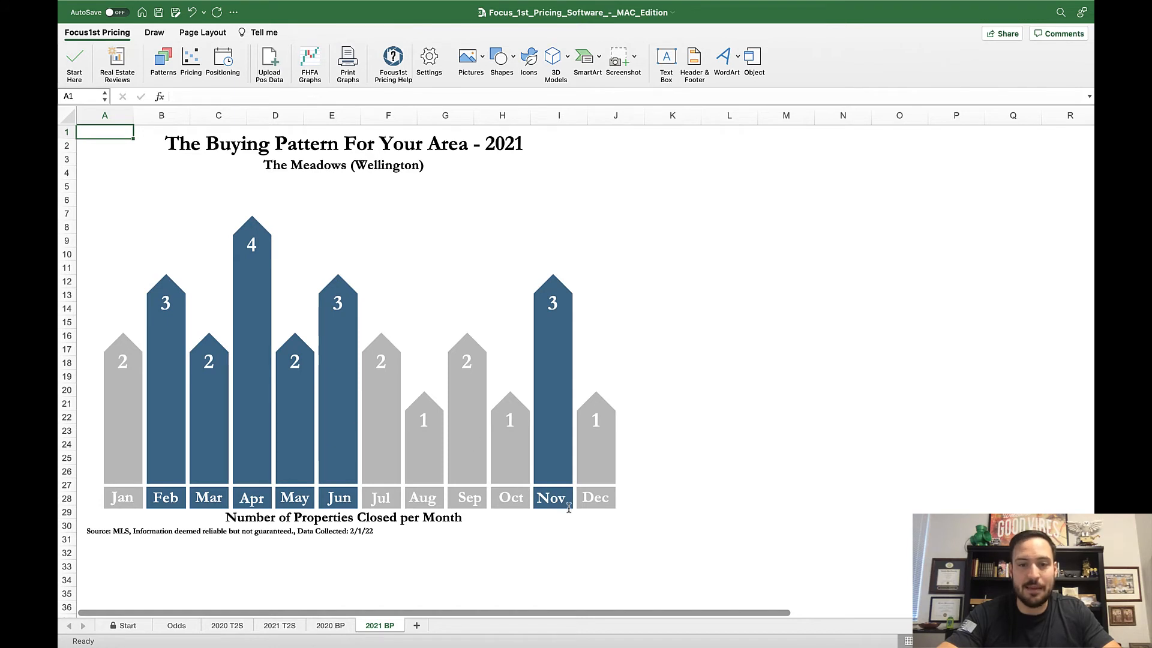
pyautogui.moveTo(251, 461)
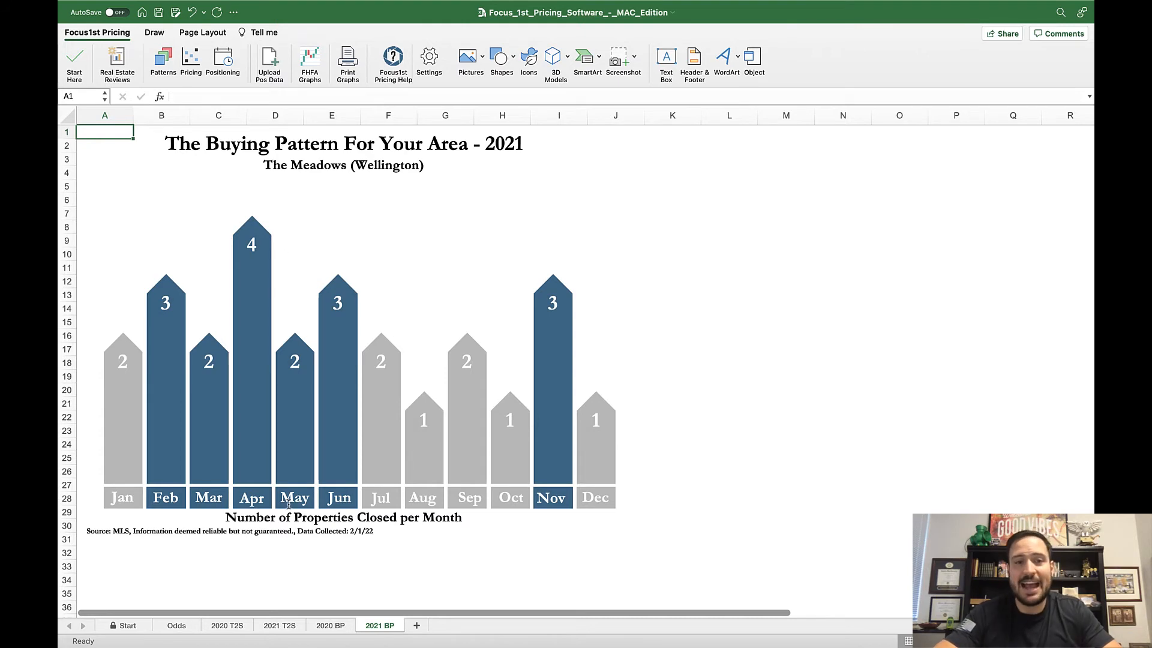
pyautogui.moveTo(250, 447)
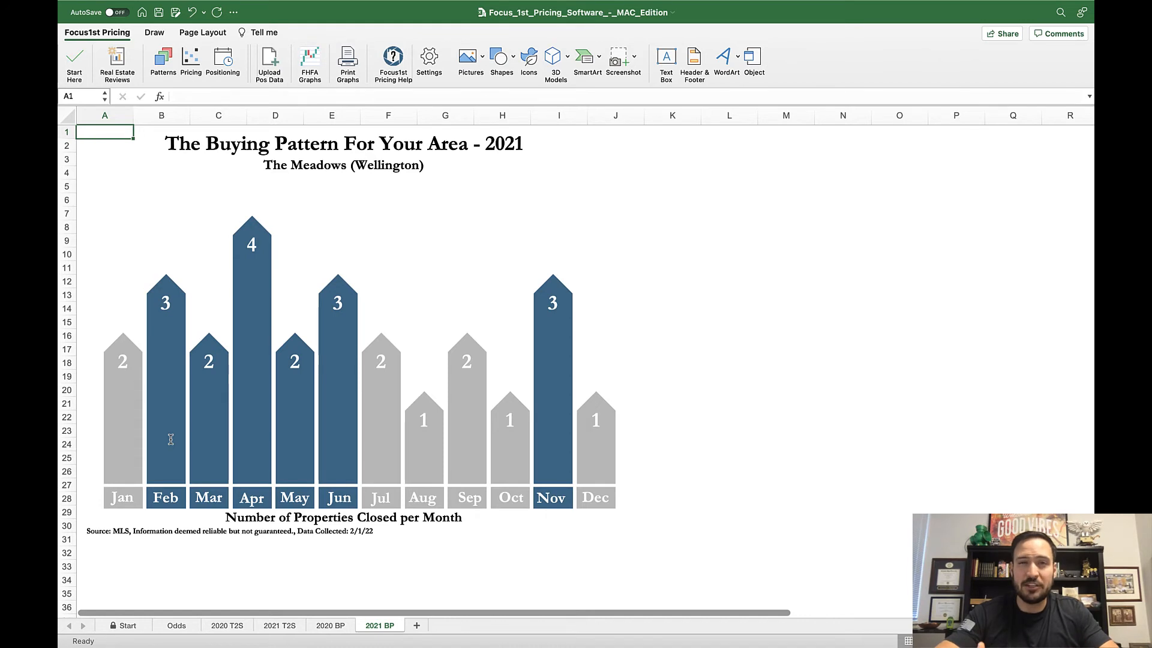
pyautogui.moveTo(136, 445)
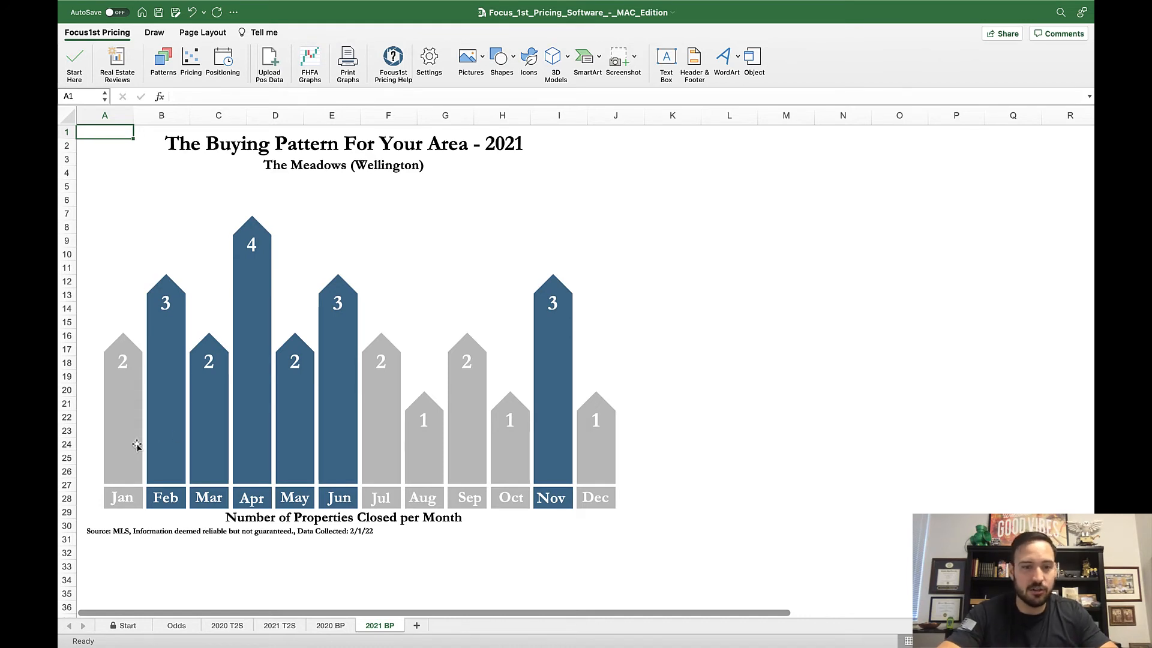
pyautogui.moveTo(361, 457)
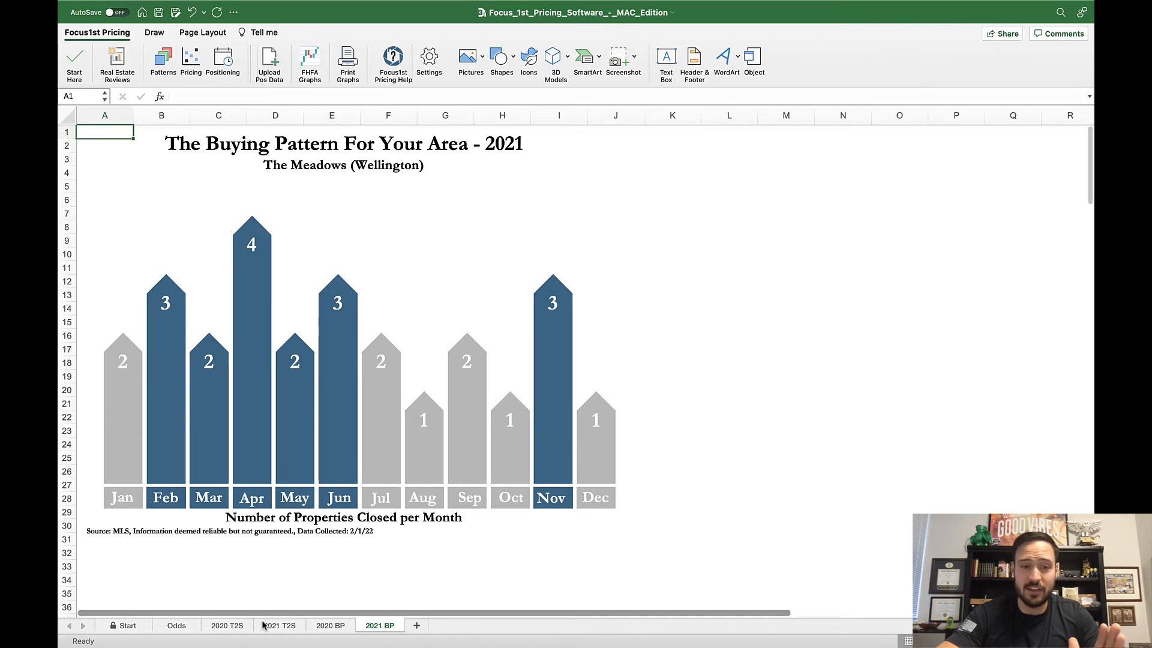
pyautogui.click(279, 625)
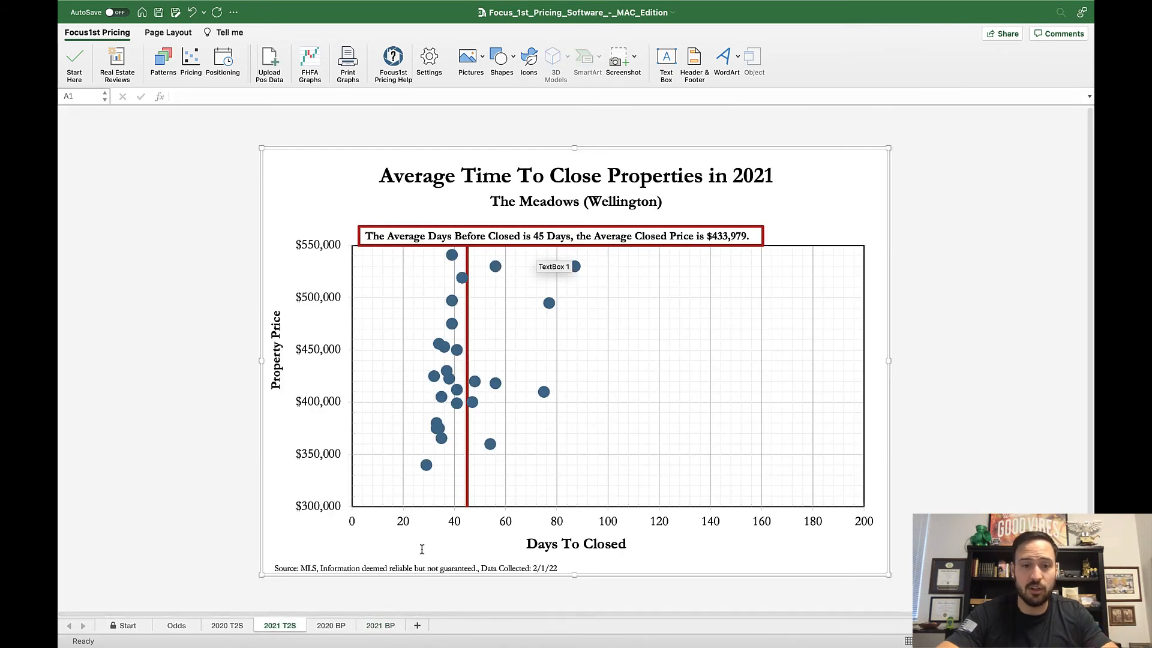
pyautogui.click(379, 624)
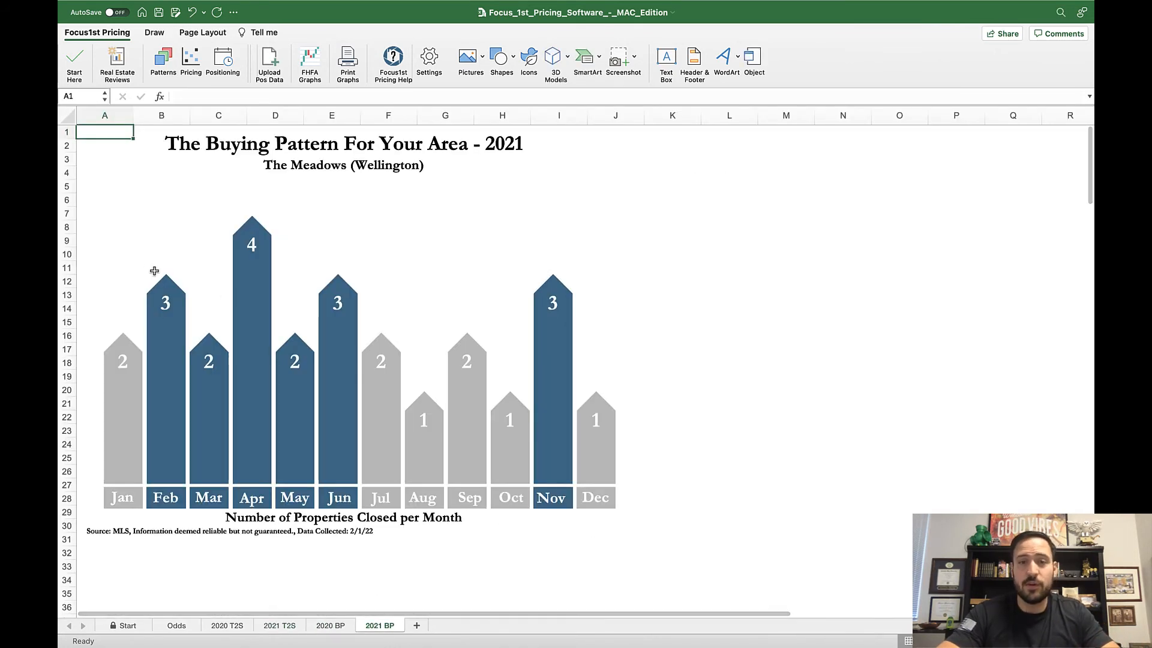
pyautogui.moveTo(152, 258)
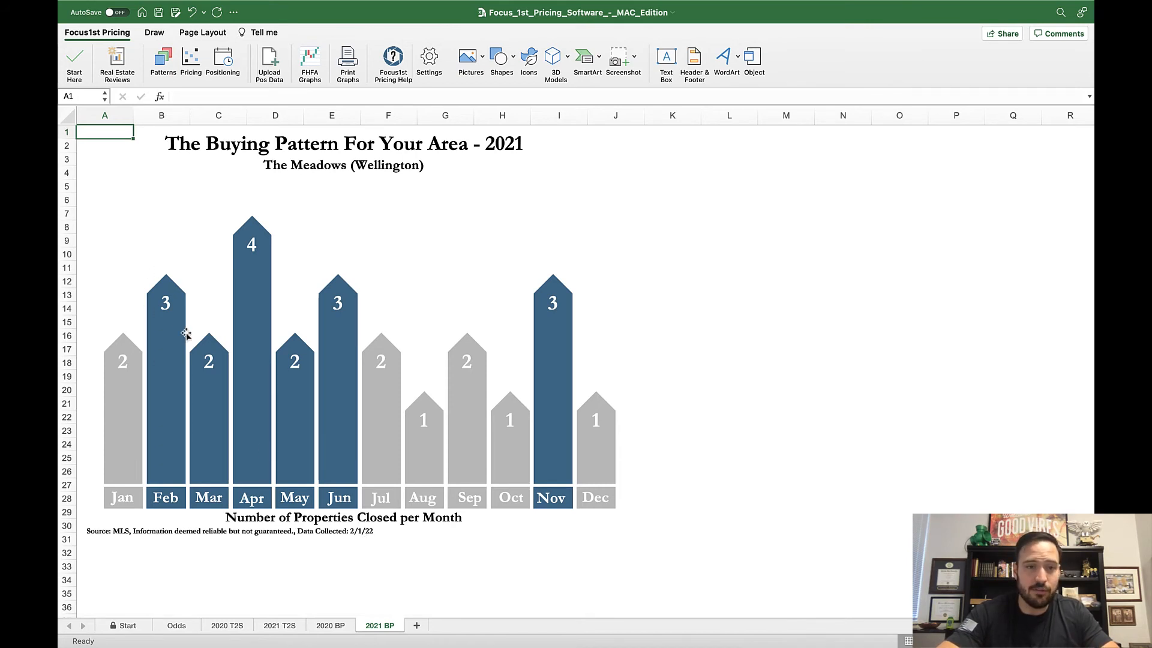
pyautogui.moveTo(207, 305)
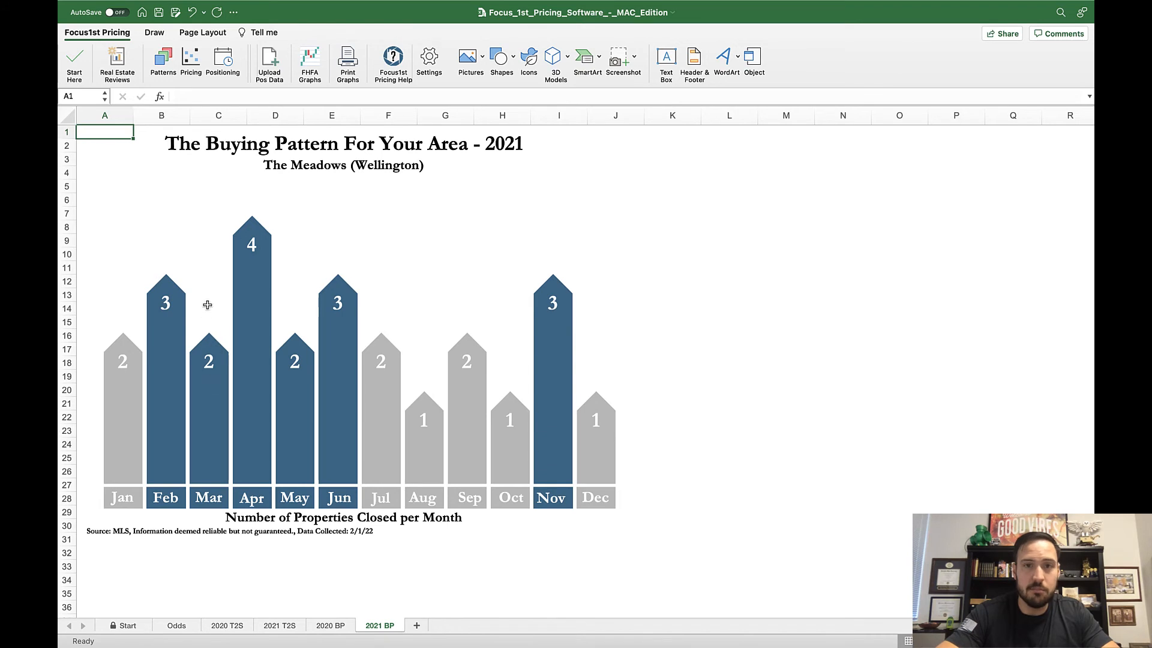
pyautogui.moveTo(225, 388)
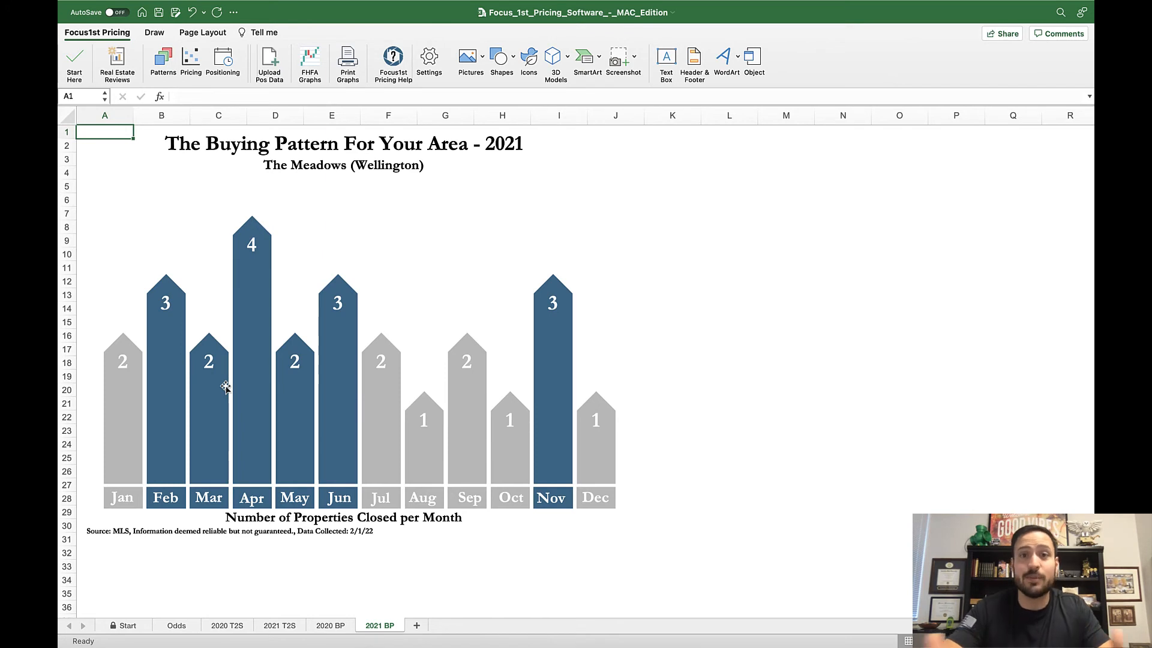
pyautogui.moveTo(210, 371)
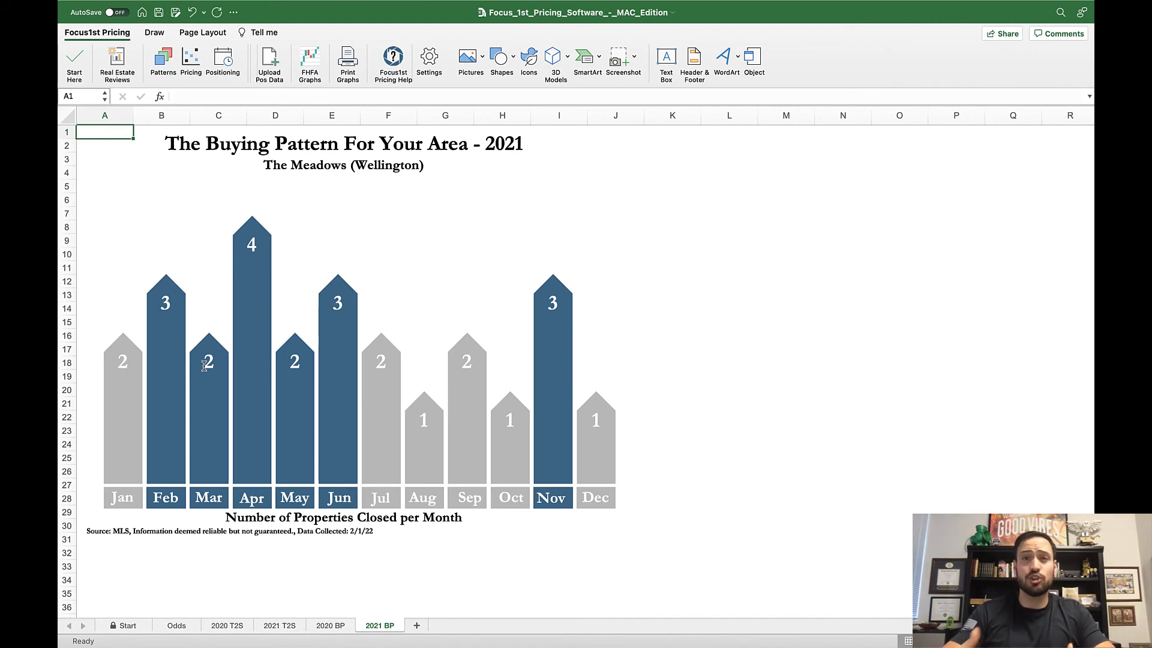
pyautogui.moveTo(194, 516)
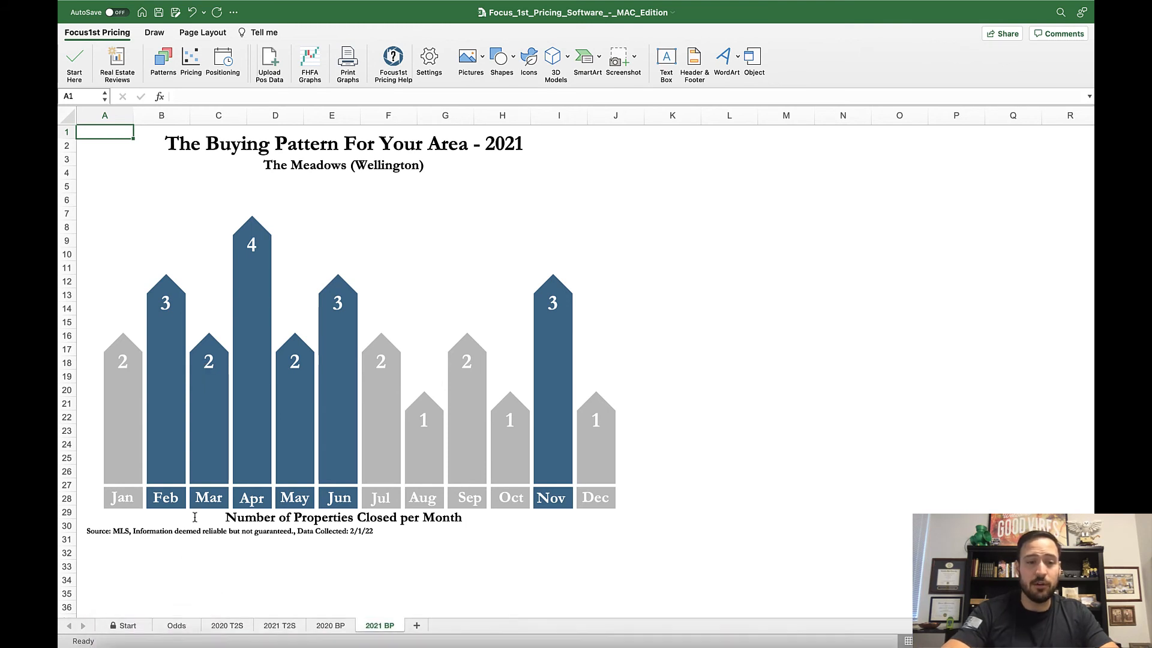
pyautogui.click(176, 625)
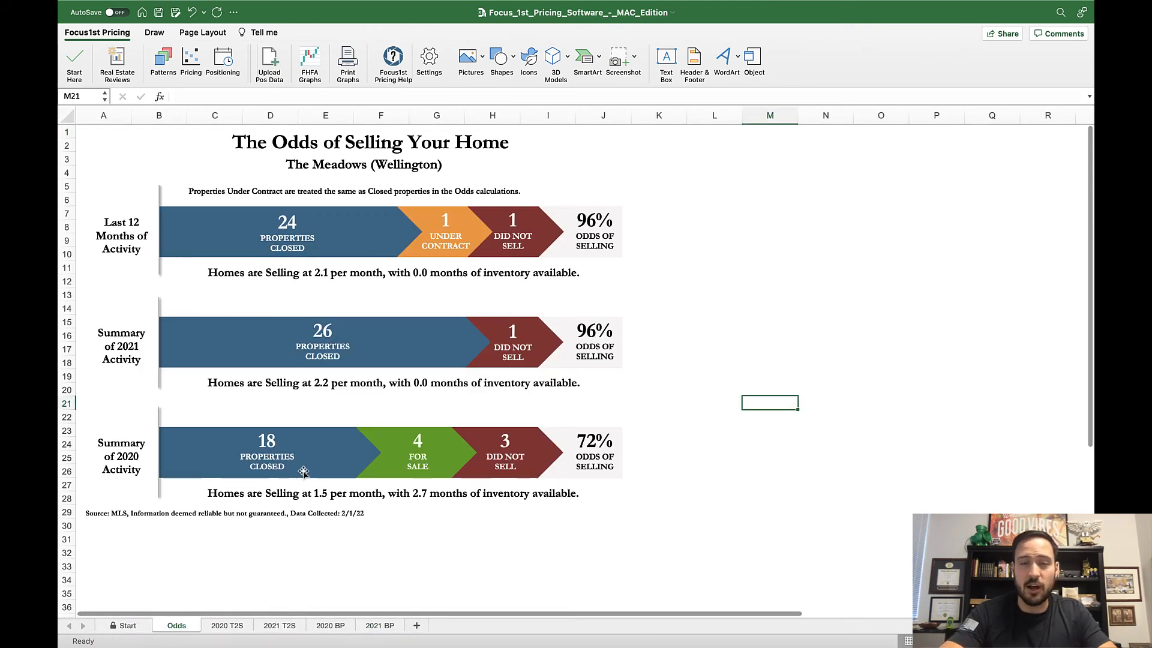
pyautogui.moveTo(305, 615)
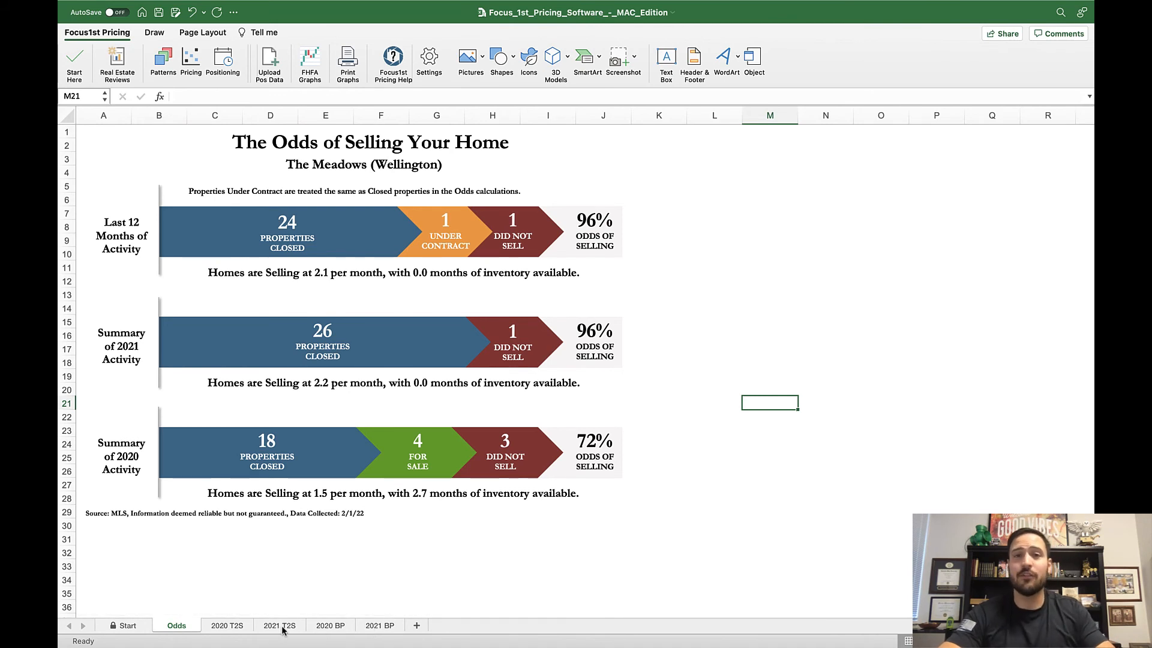
pyautogui.click(381, 625)
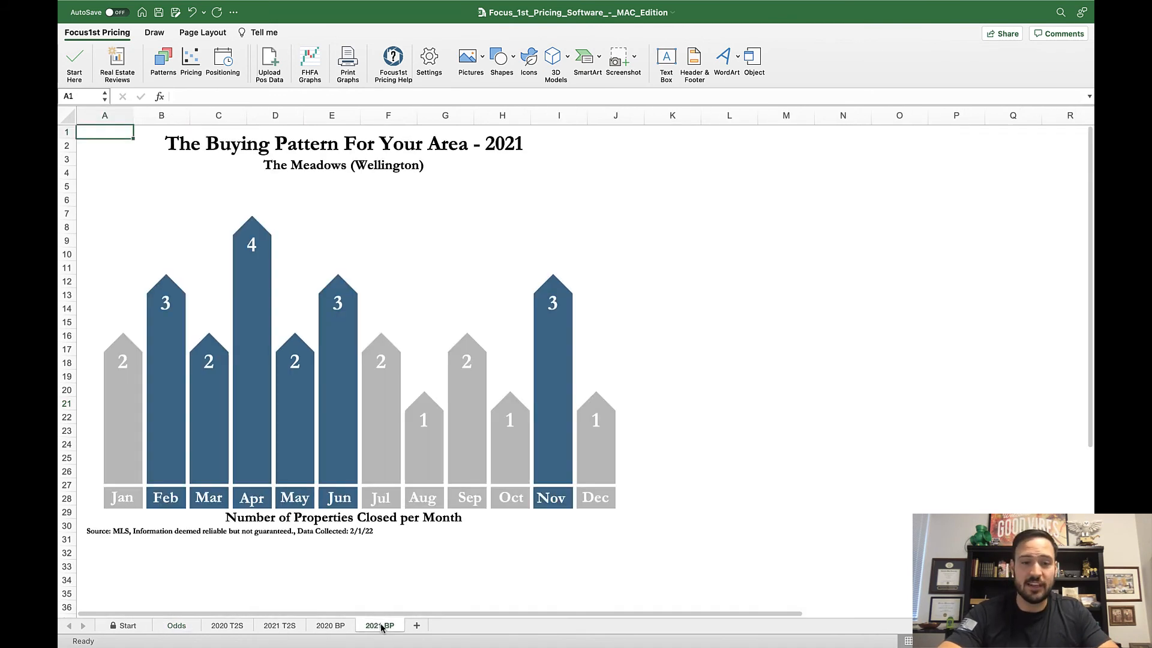